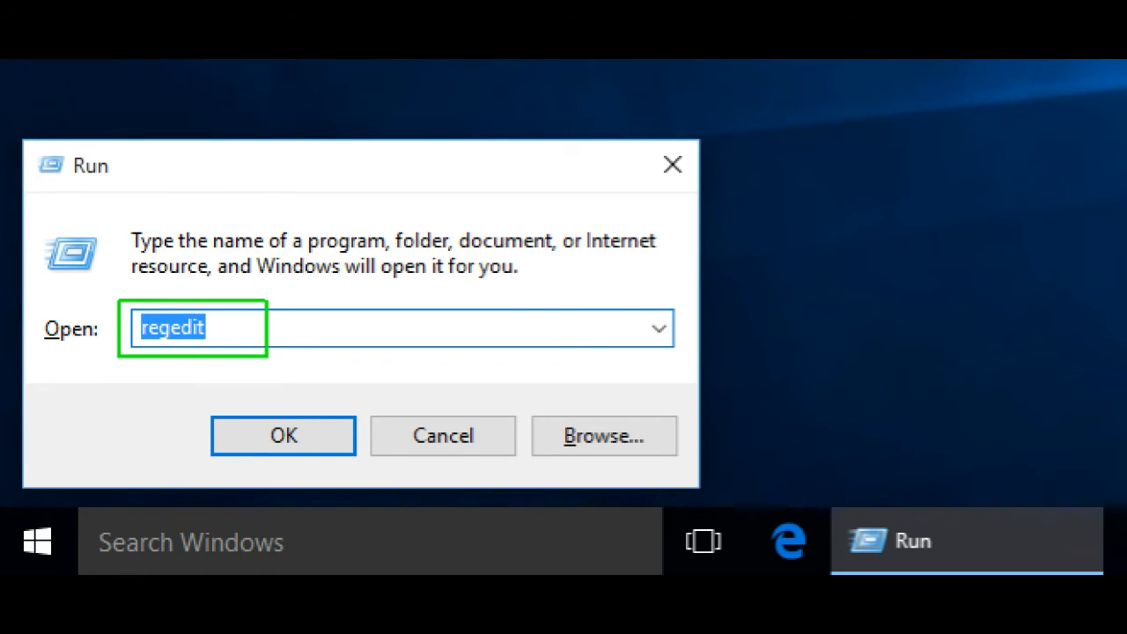
Run regedit to launch the Registry Editor
click(283, 435)
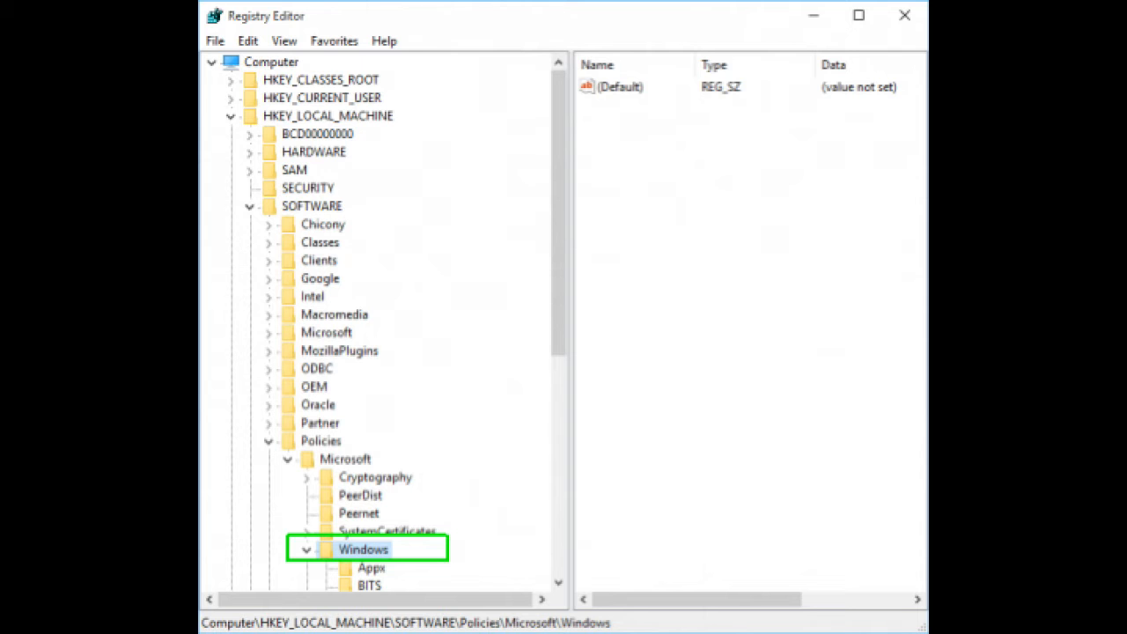
Select the Windows key under HKEY_LOCAL_MACHINE\SOFTWARE\Policies\Microsoft
click(817, 78)
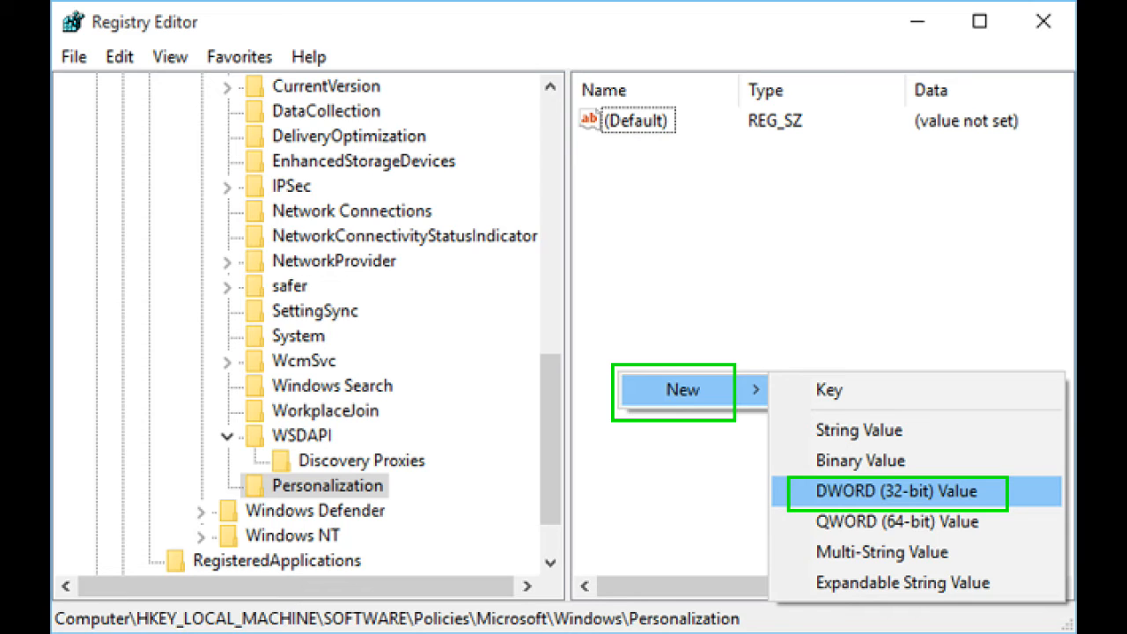
Add a 32-bit DWORD value NoLockScreen under Personalization with data 1
click(891, 491)
text(NoLockScreen)
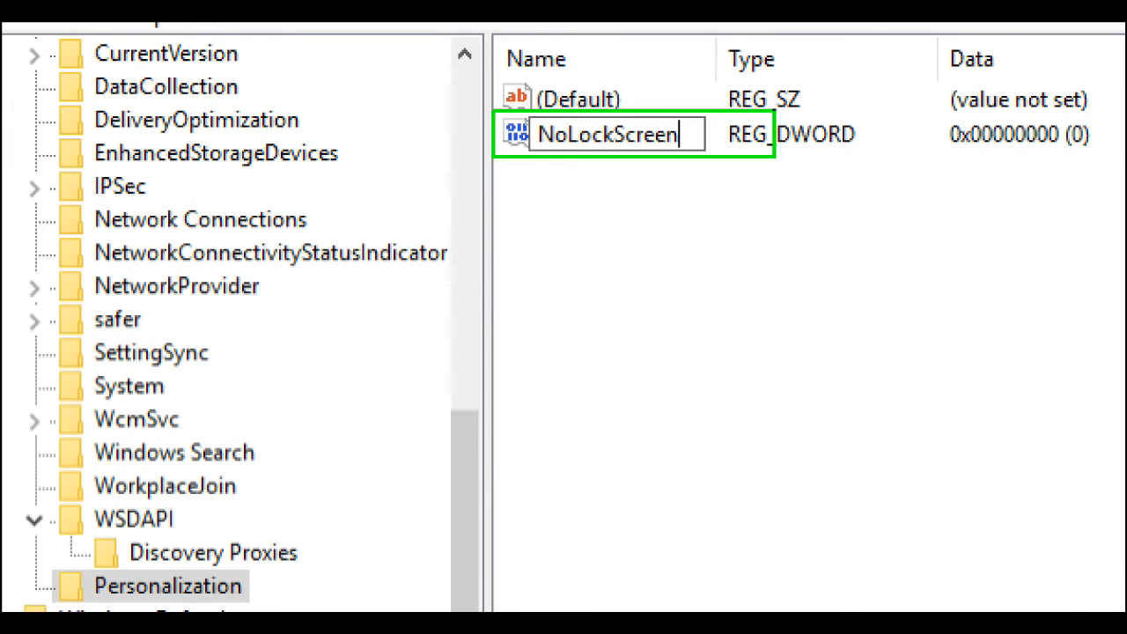
text(1)
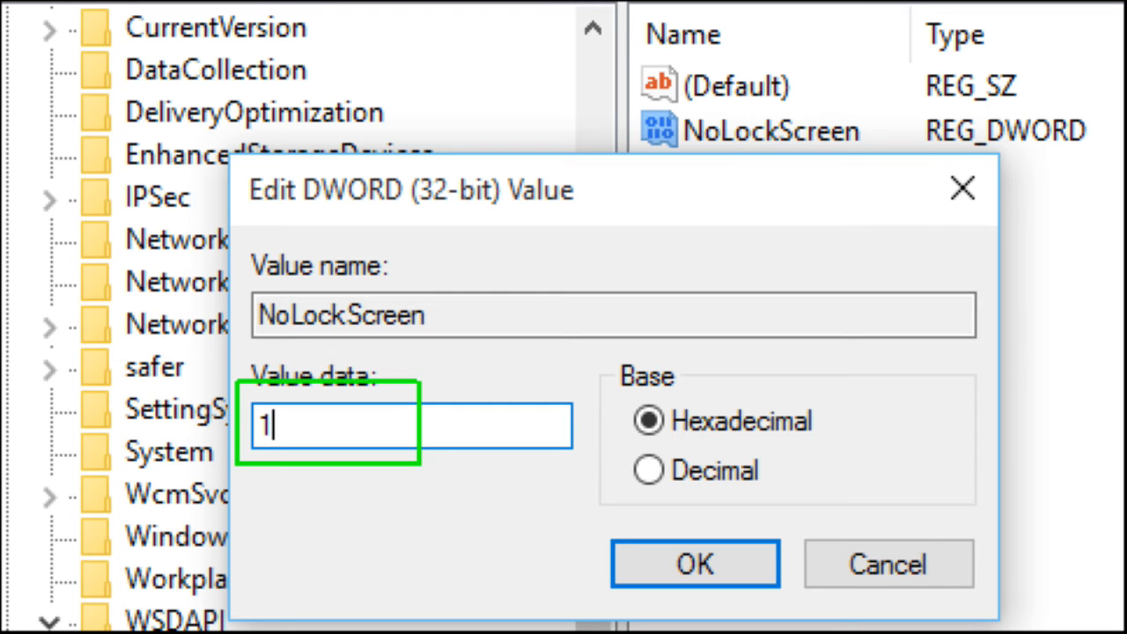